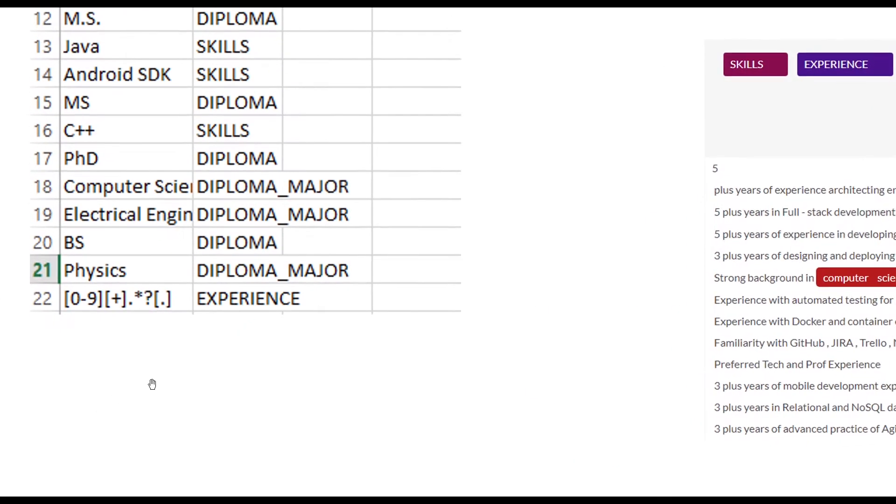
{"action": "mouse_move", "coordinate": [120, 368]}
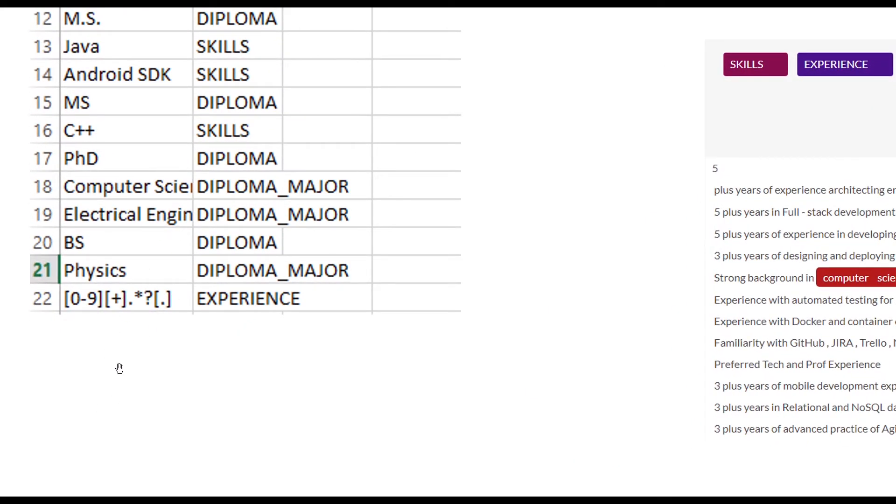
{"action": "mouse_move", "coordinate": [267, 337]}
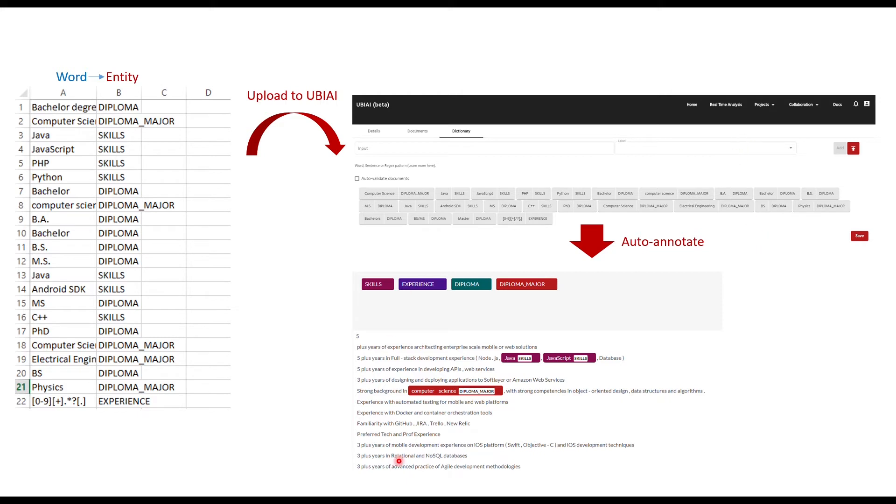
{"action": "mouse_move", "coordinate": [464, 341]}
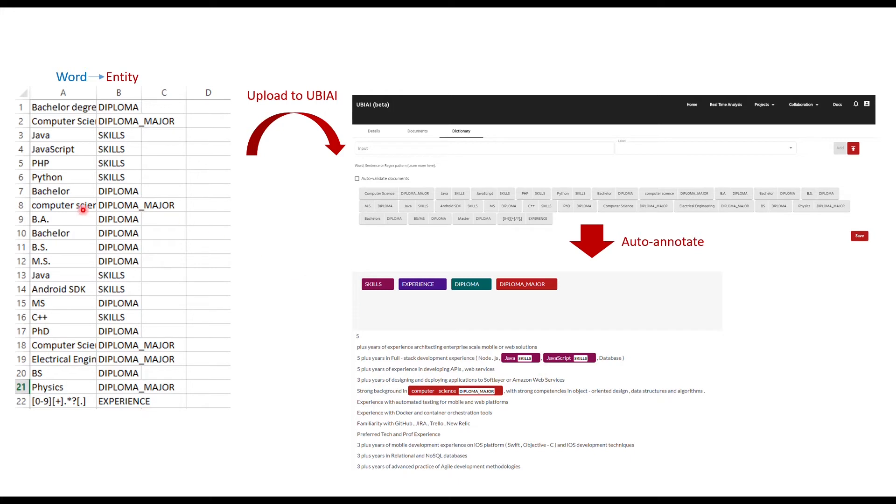
{"action": "mouse_move", "coordinate": [89, 127]}
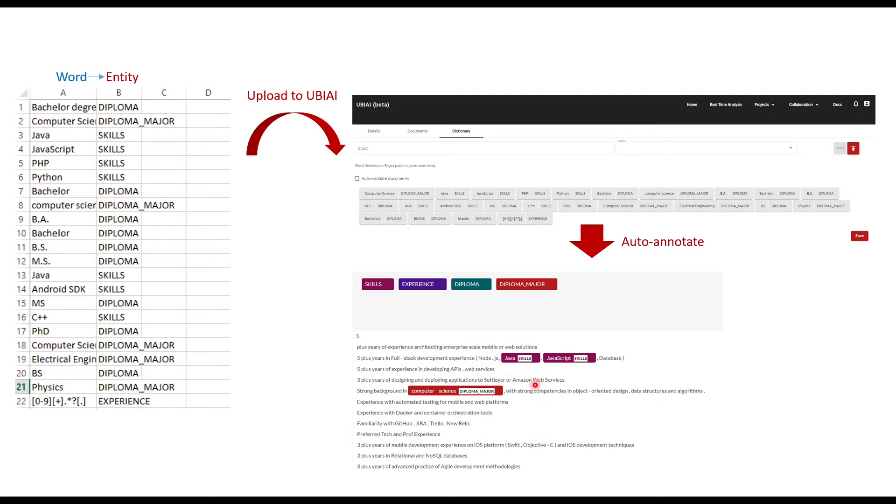
{"action": "mouse_move", "coordinate": [545, 372]}
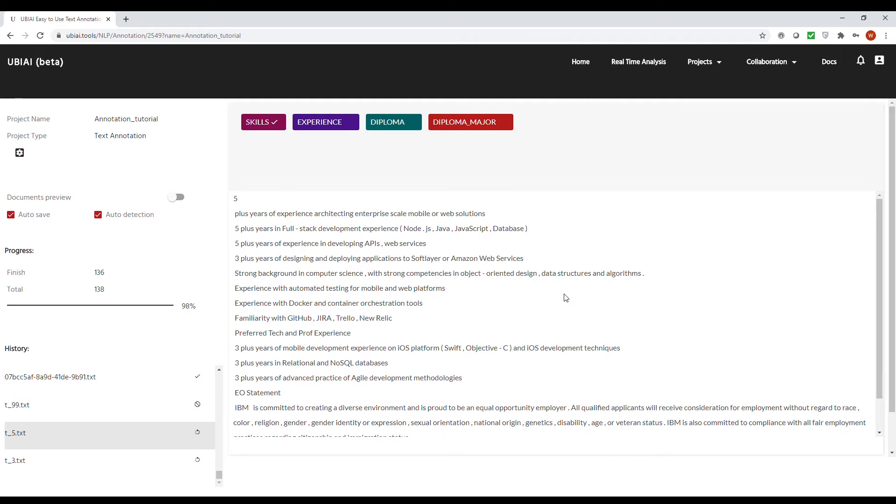
{"action": "mouse_move", "coordinate": [551, 332]}
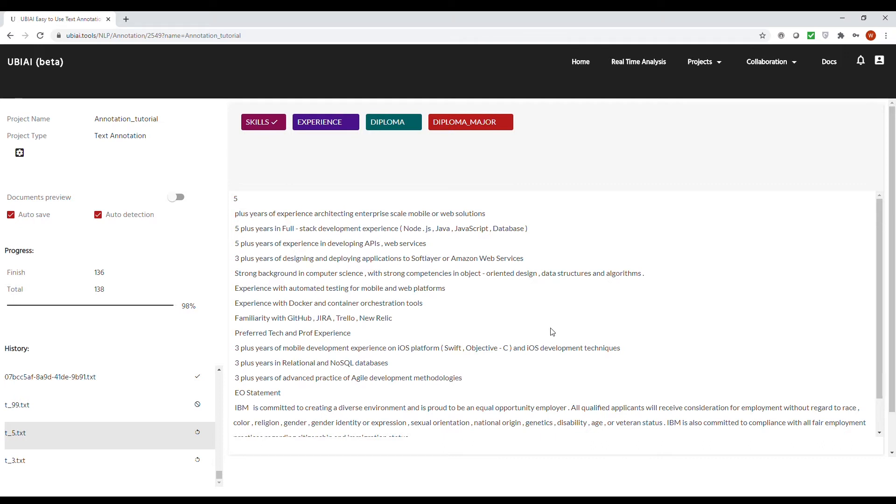
{"action": "mouse_move", "coordinate": [126, 244]}
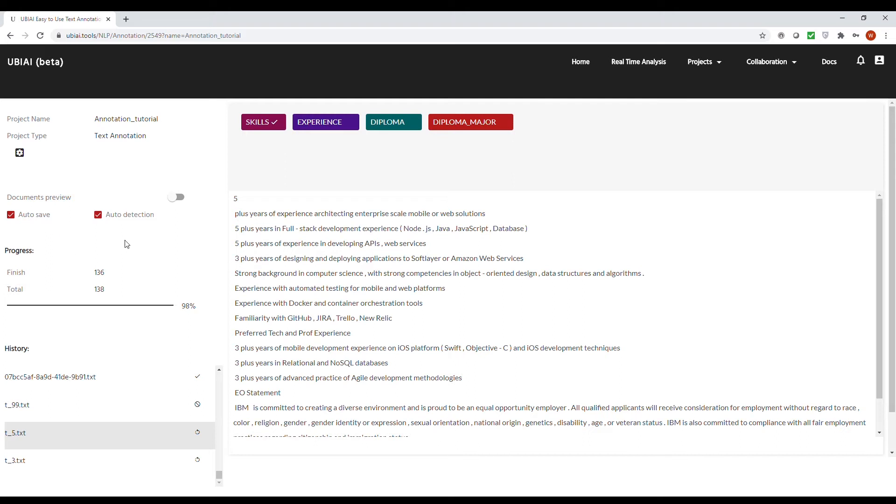
{"action": "mouse_move", "coordinate": [204, 285]}
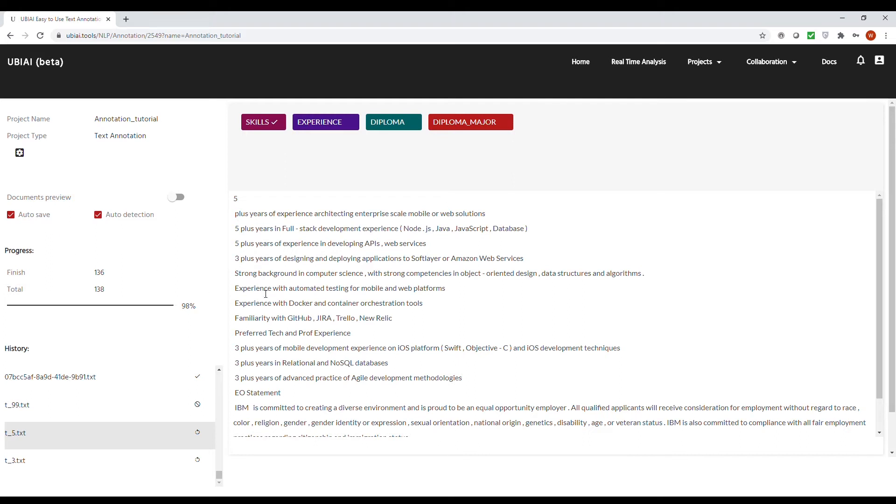
{"action": "mouse_move", "coordinate": [293, 269]}
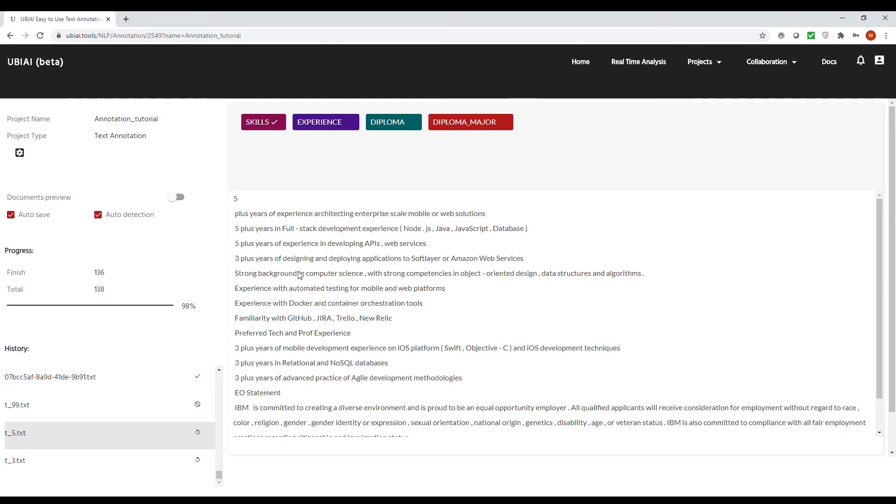
{"action": "scroll", "scroll_direction": "down", "scroll_amount": 3}
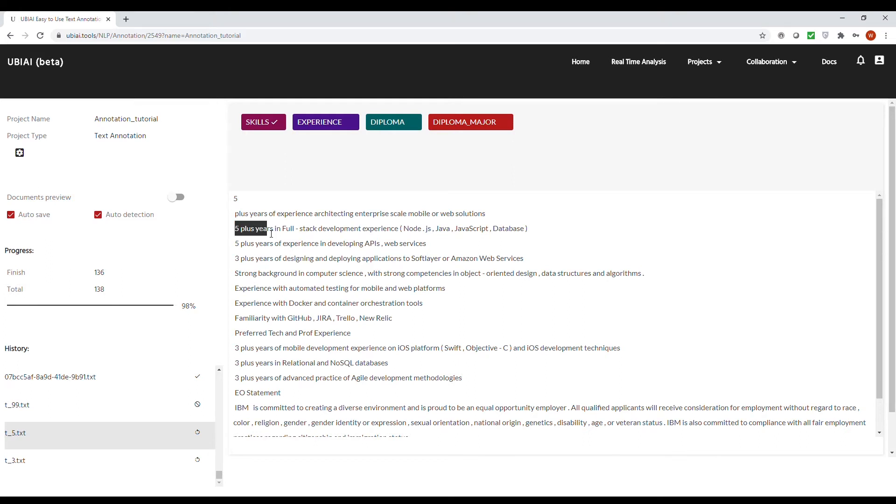
Step: Label '5 plus years' as SKILLS so matching phrases like 'web services' get tagged too
{"action": "left_click", "coordinate": [257, 121]}
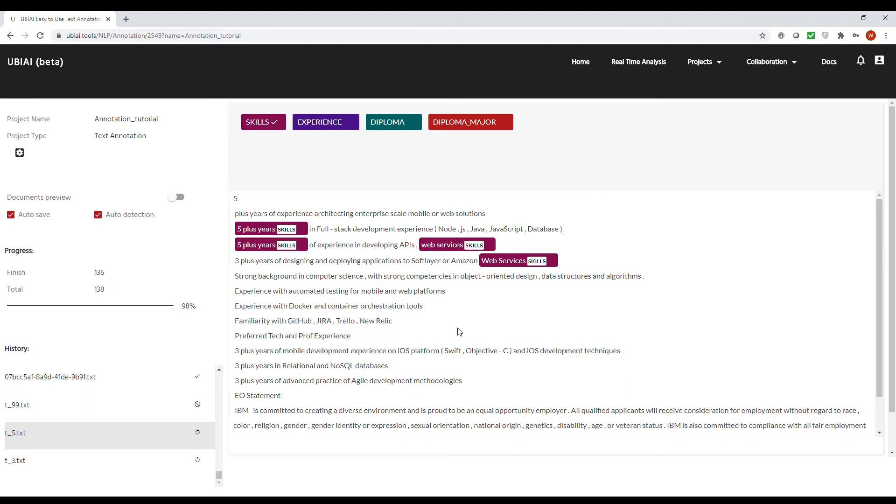
{"action": "mouse_move", "coordinate": [455, 334]}
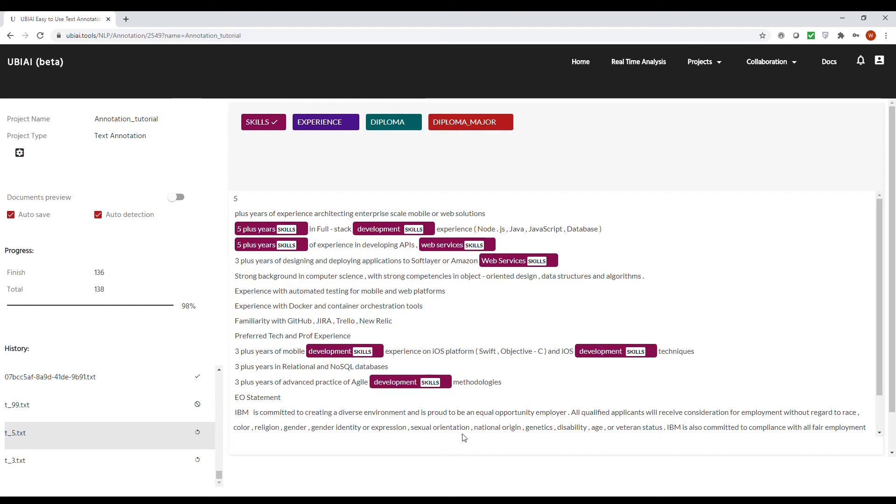
{"action": "mouse_move", "coordinate": [552, 394]}
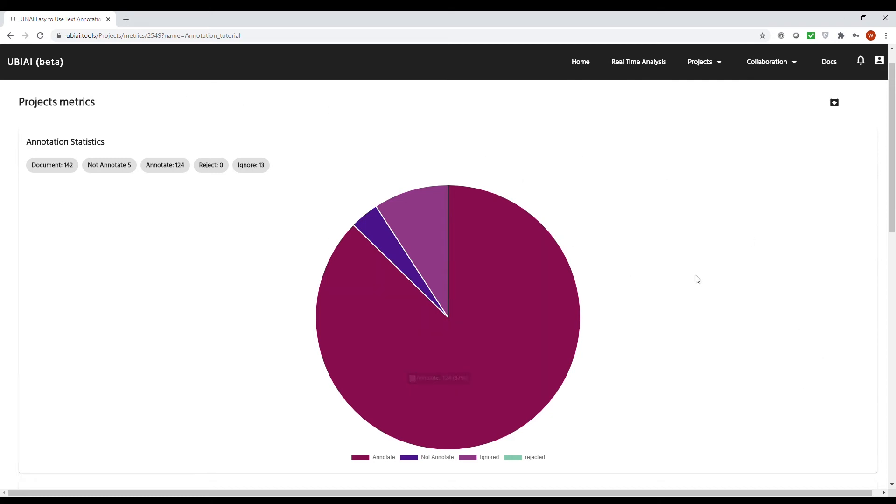
{"action": "mouse_move", "coordinate": [649, 278]}
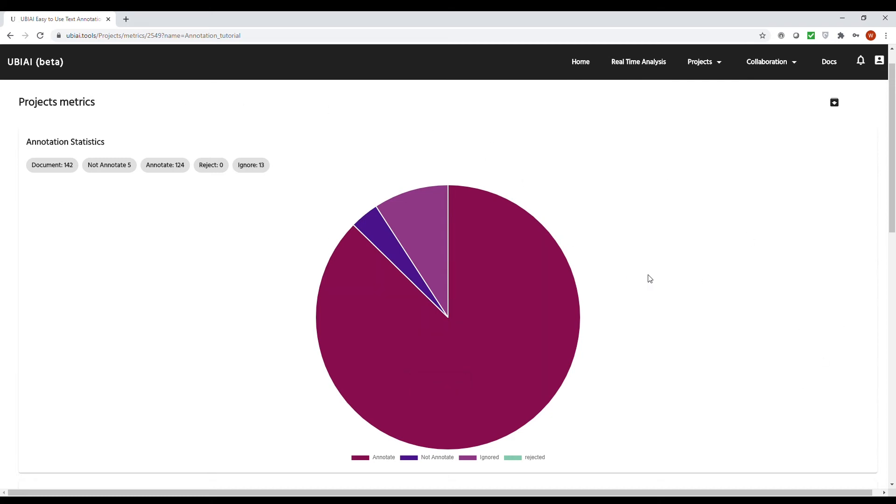
{"action": "mouse_move", "coordinate": [282, 407]}
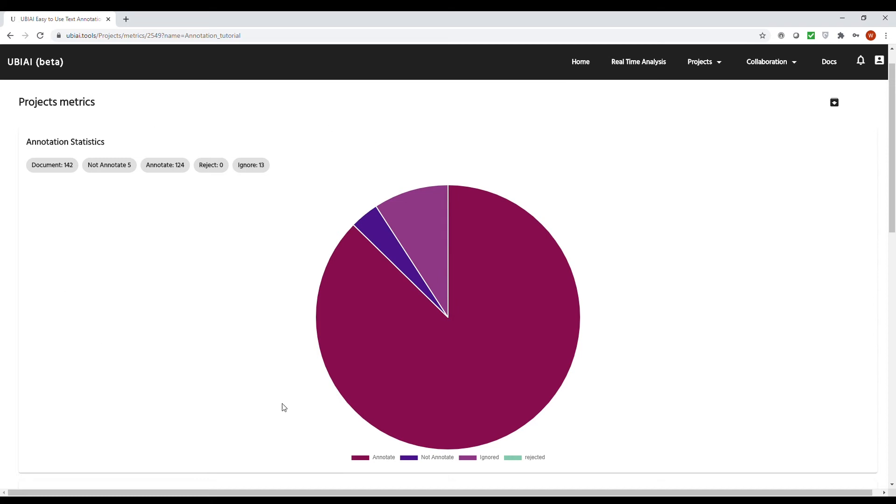
{"action": "mouse_move", "coordinate": [716, 268]}
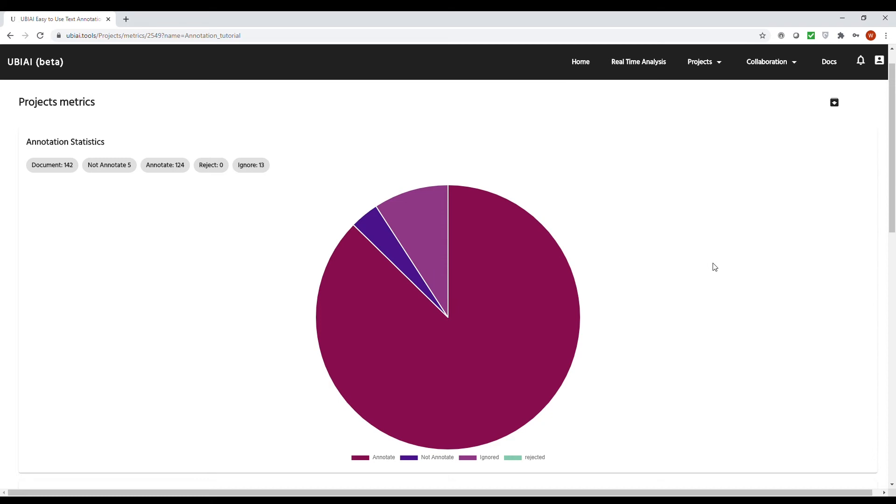
{"action": "mouse_move", "coordinate": [627, 269]}
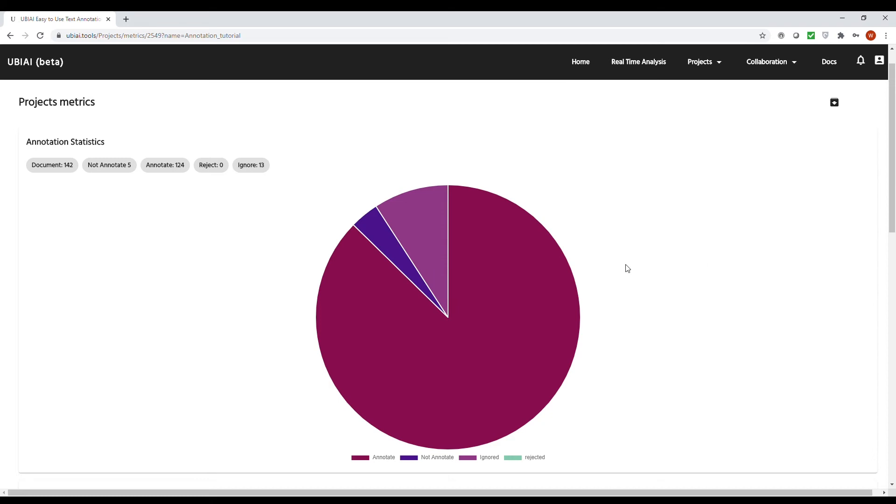
{"action": "scroll", "scroll_direction": "down", "scroll_amount": 3}
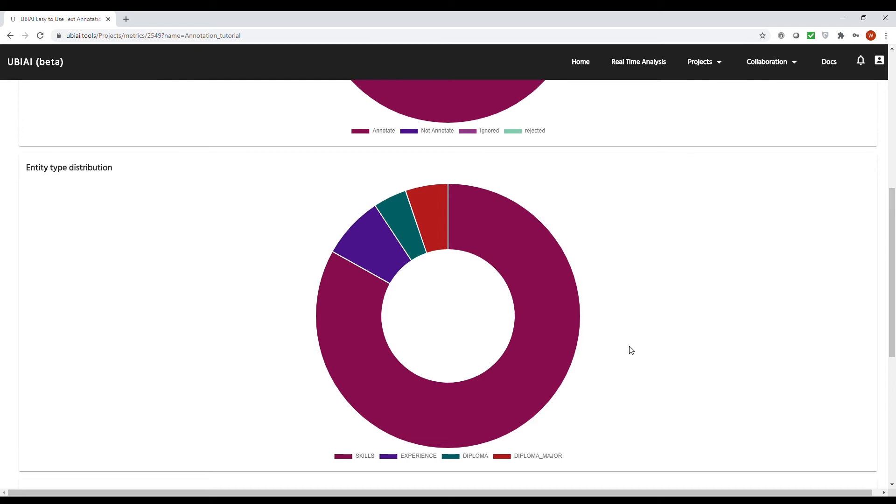
{"action": "mouse_move", "coordinate": [636, 332]}
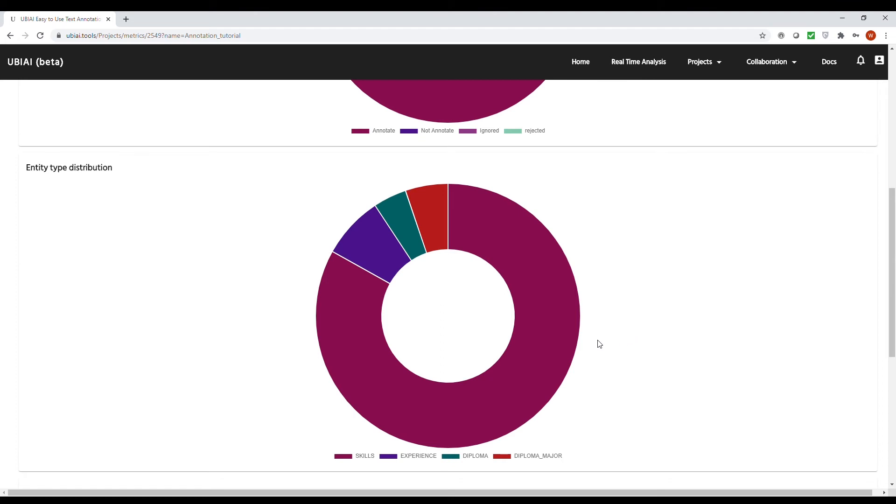
{"action": "mouse_move", "coordinate": [611, 339]}
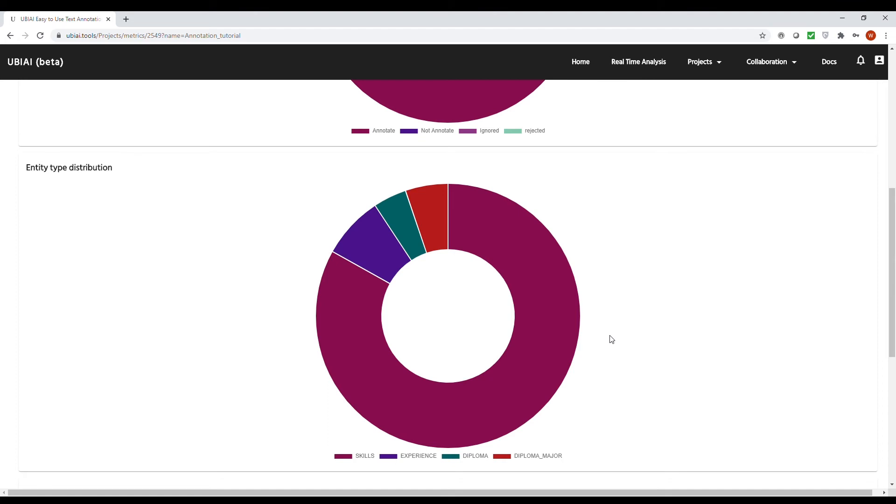
{"action": "mouse_move", "coordinate": [434, 205]}
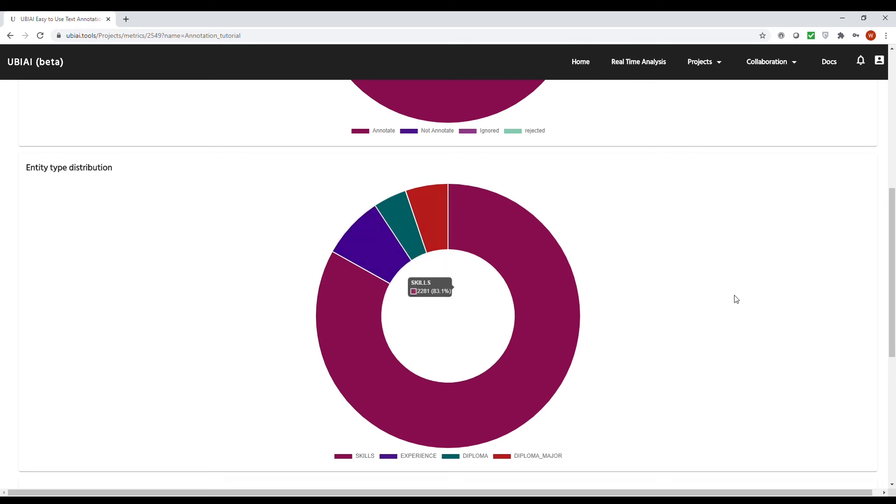
{"action": "mouse_move", "coordinate": [710, 302]}
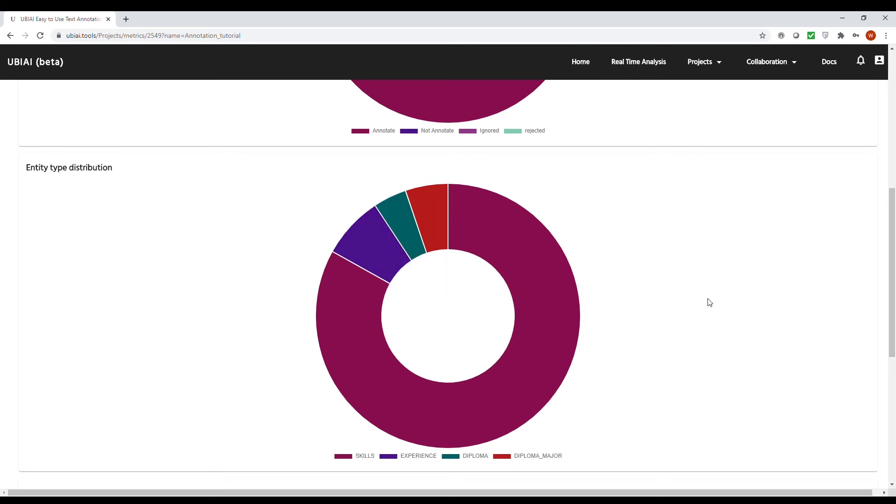
Step: Scroll the metrics page down to the Document label distribution bar chart
{"action": "scroll", "scroll_direction": "down", "scroll_amount": 3}
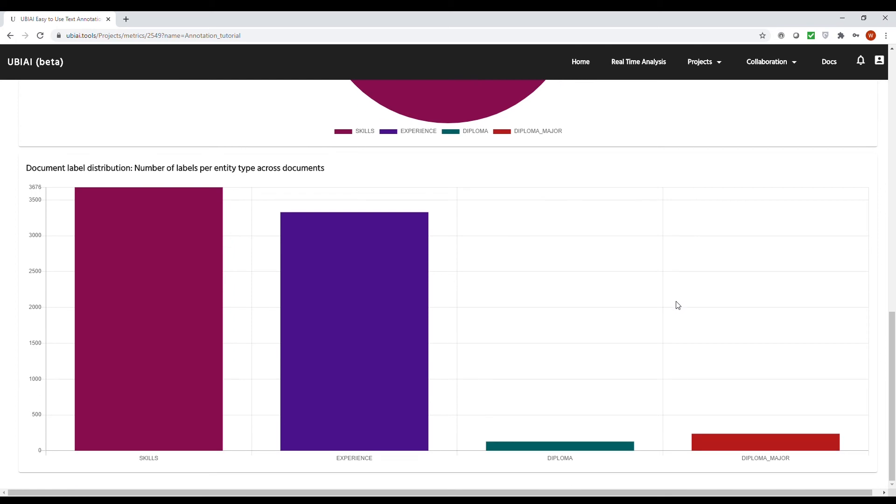
{"action": "mouse_move", "coordinate": [680, 307]}
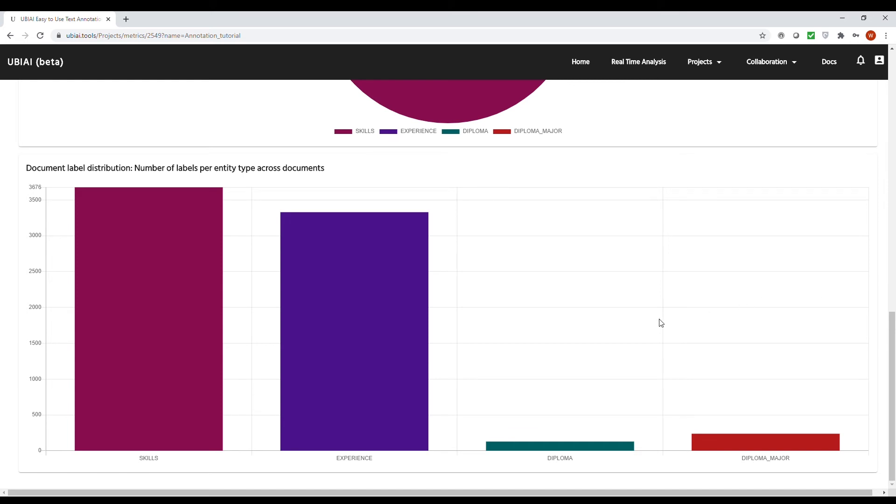
{"action": "mouse_move", "coordinate": [661, 319]}
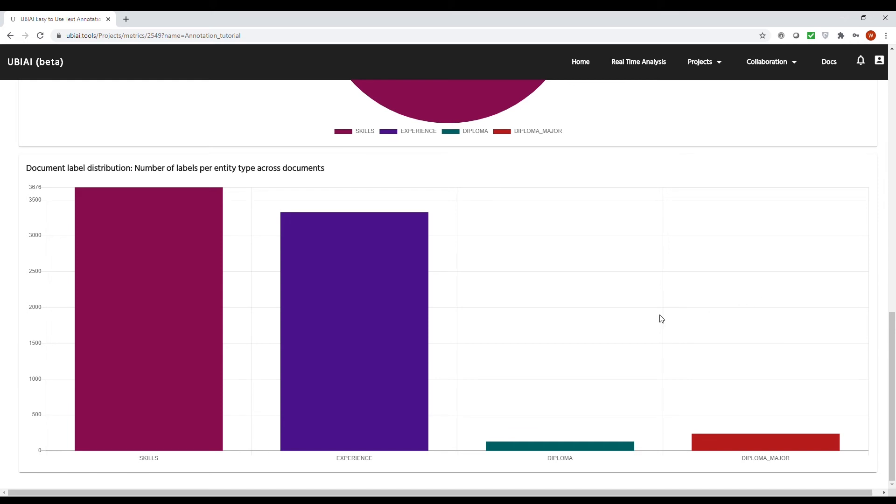
{"action": "scroll", "scroll_direction": "down", "scroll_amount": 3}
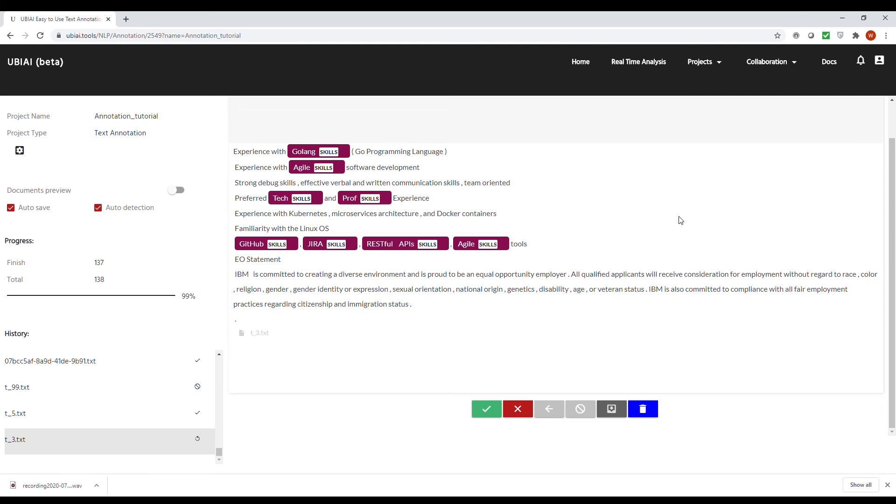
{"action": "mouse_move", "coordinate": [632, 248]}
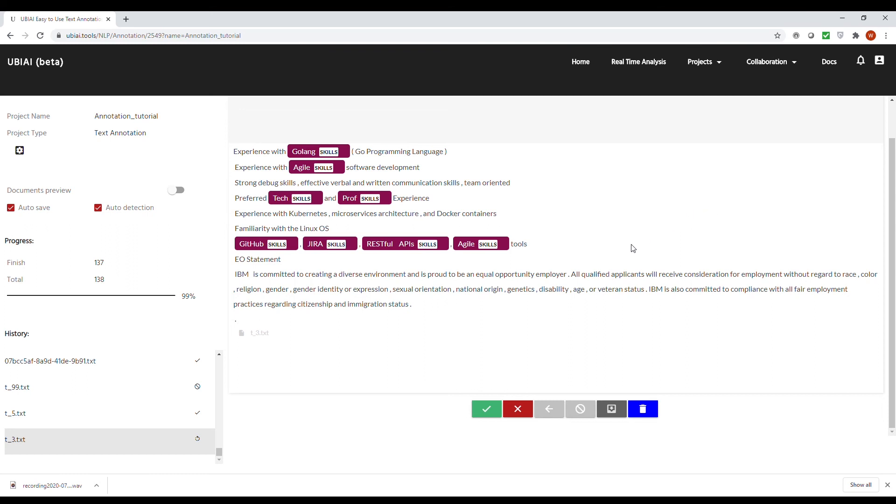
{"action": "mouse_move", "coordinate": [611, 408]}
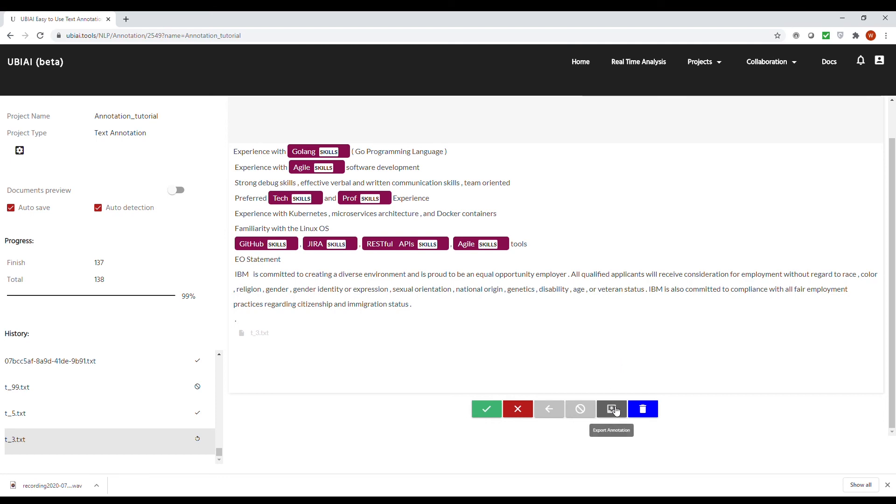
Step: Start Export Annotation to list Amazon Comprehend, JSON, Stanford CoreNLP and IOB formats
{"action": "left_click", "coordinate": [611, 409]}
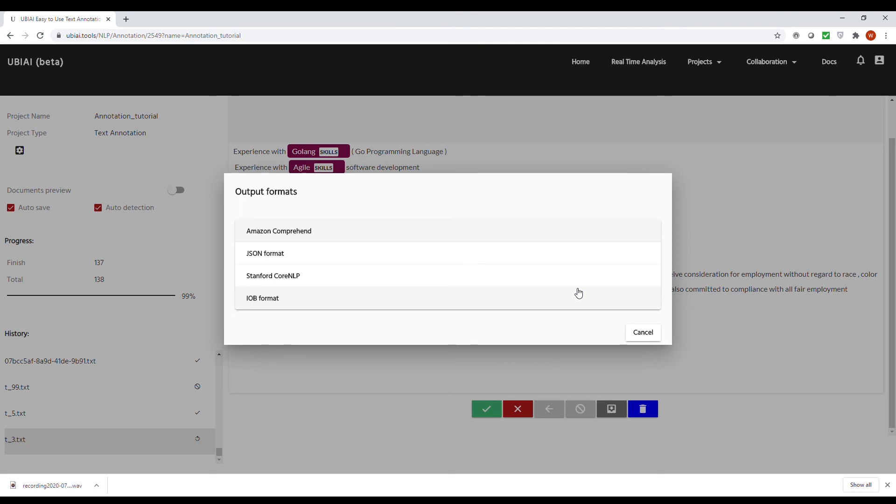
{"action": "mouse_move", "coordinate": [456, 225]}
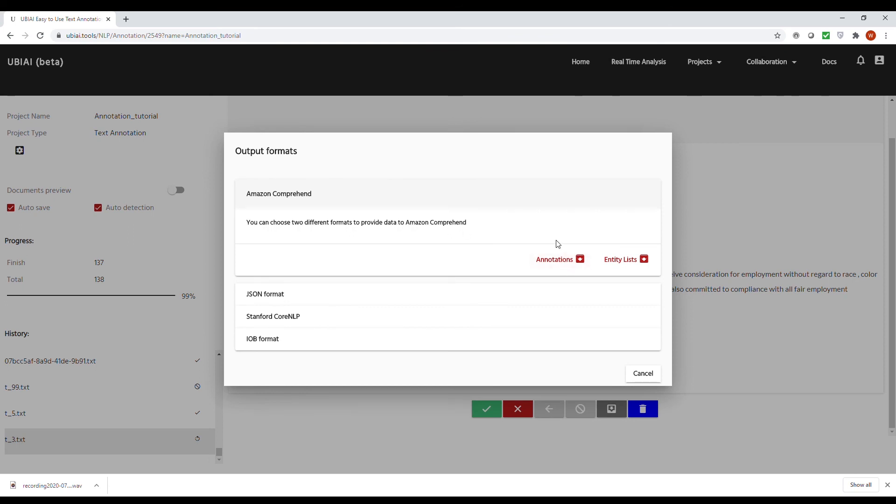
{"action": "mouse_move", "coordinate": [593, 229]}
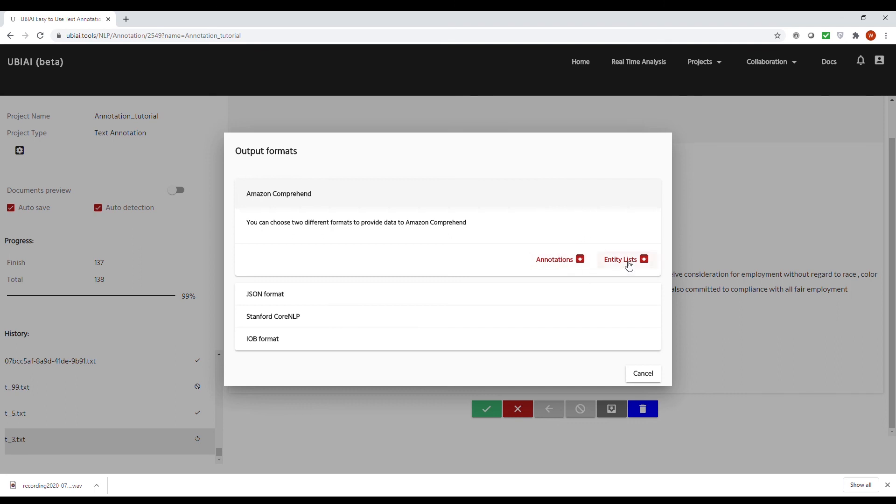
{"action": "mouse_move", "coordinate": [605, 232]}
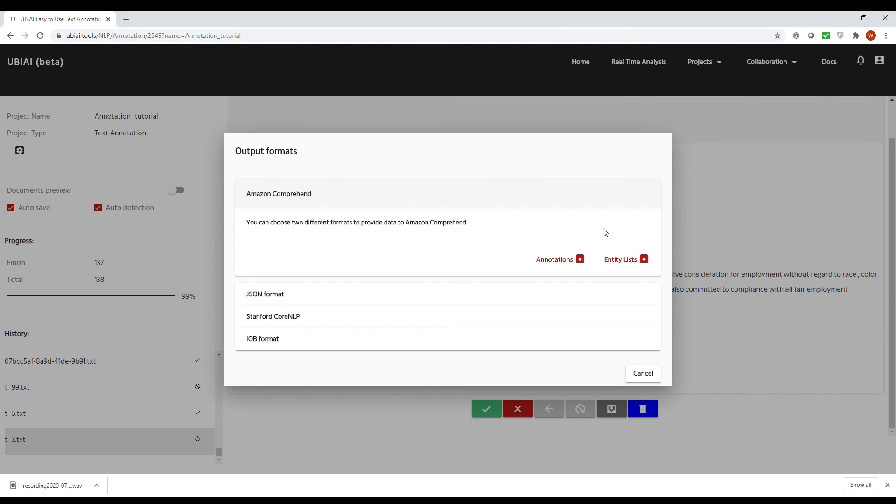
{"action": "mouse_move", "coordinate": [462, 295]}
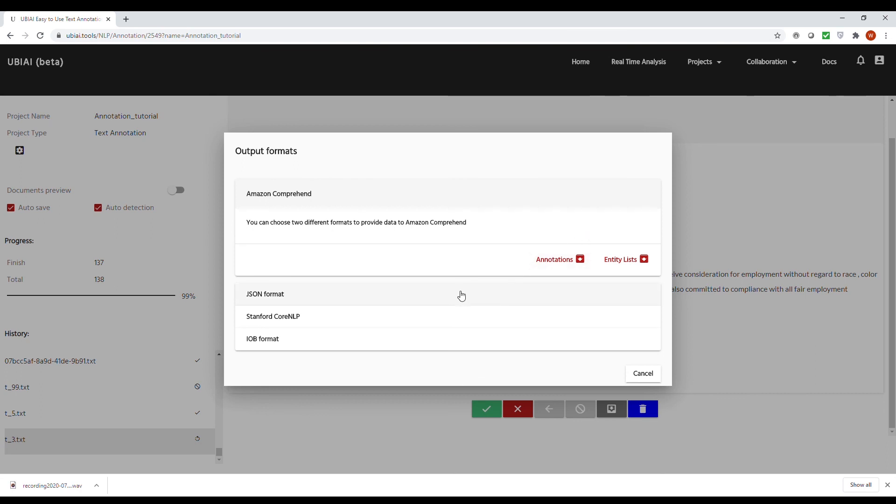
Step: Check the JSON format details, then expand the Stanford CoreNLP export description
{"action": "left_click", "coordinate": [264, 294]}
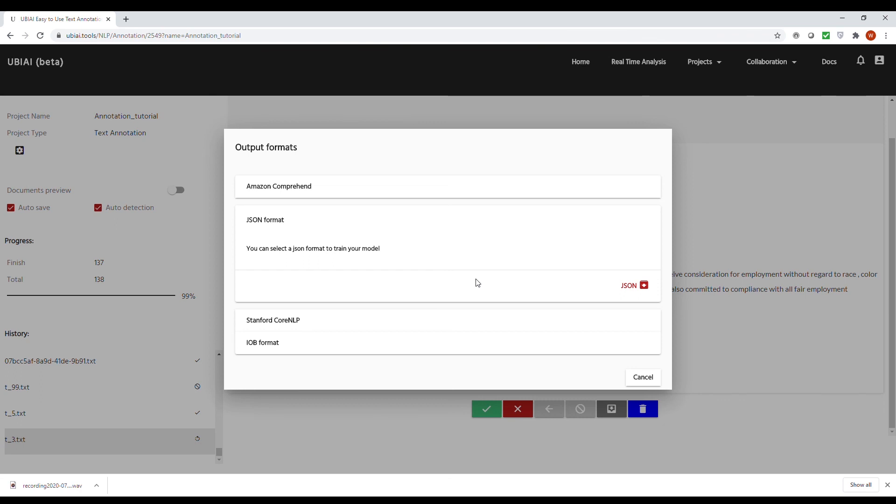
{"action": "mouse_move", "coordinate": [462, 322]}
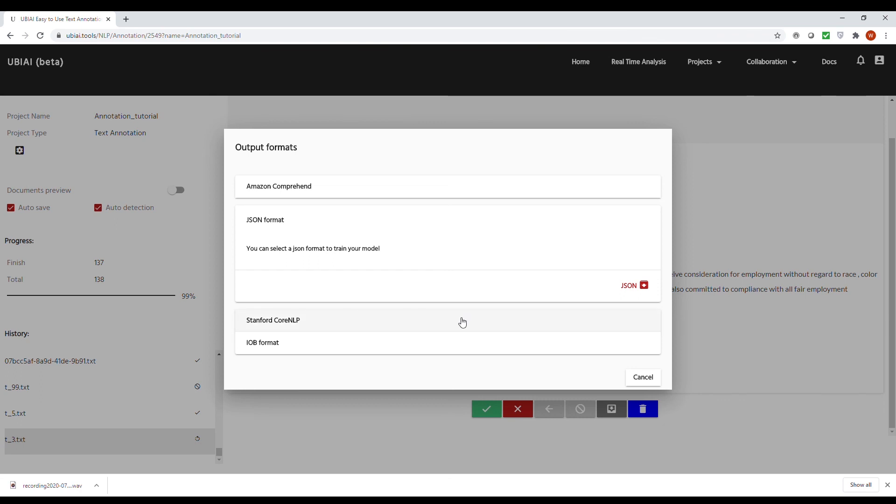
{"action": "left_click", "coordinate": [273, 320]}
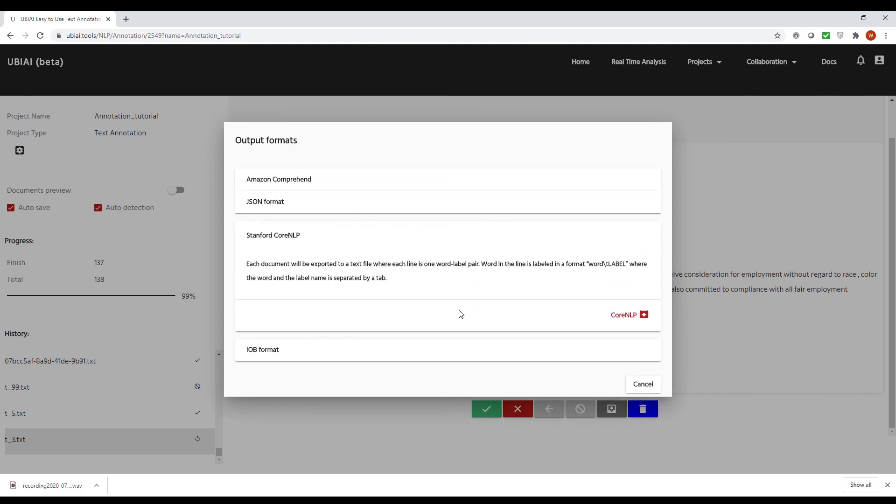